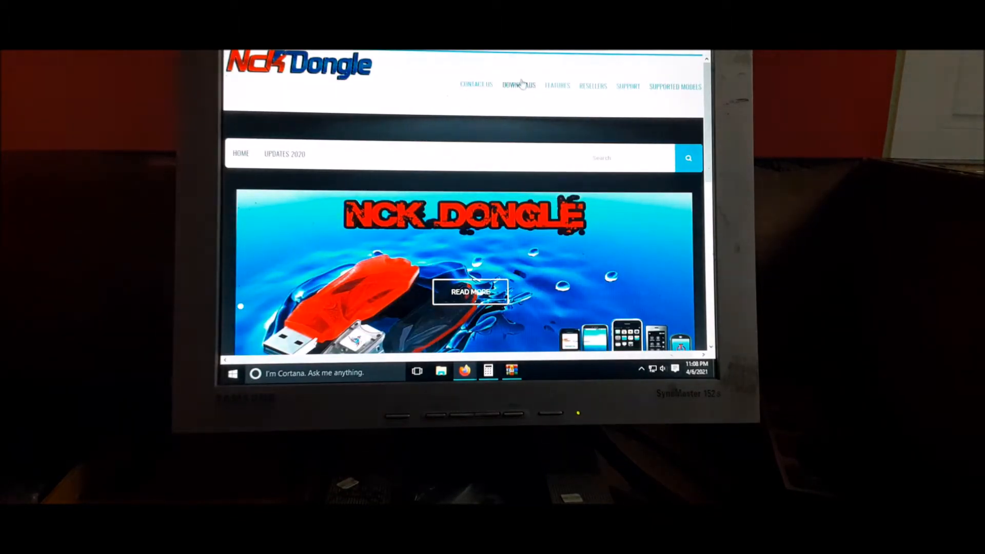
- Go to the NCK Dongle site's Downloads section and get the main module setup archive
left_click(519, 85)
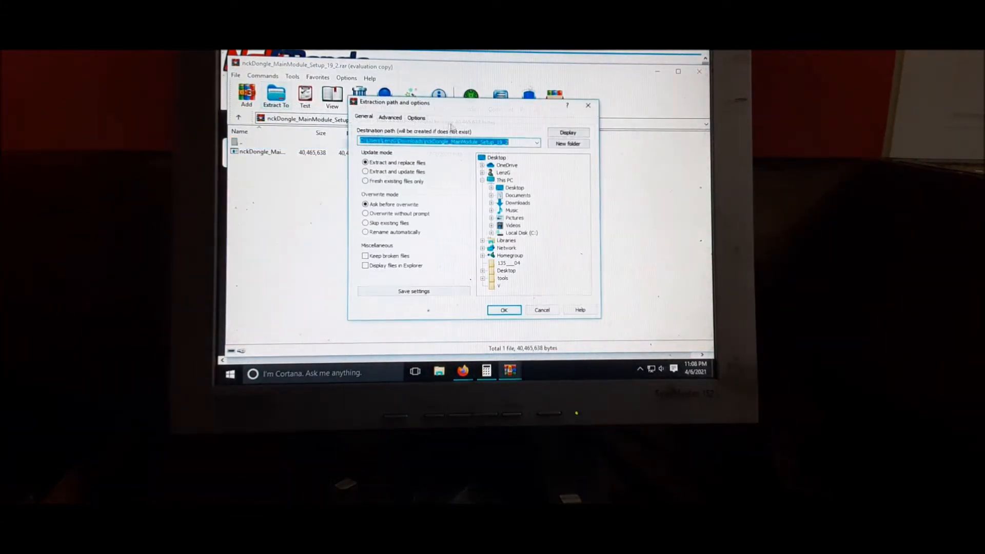
- Extract the setup archive with WinRAR and run the extracted NCK Dongle setup exe
left_click(497, 158)
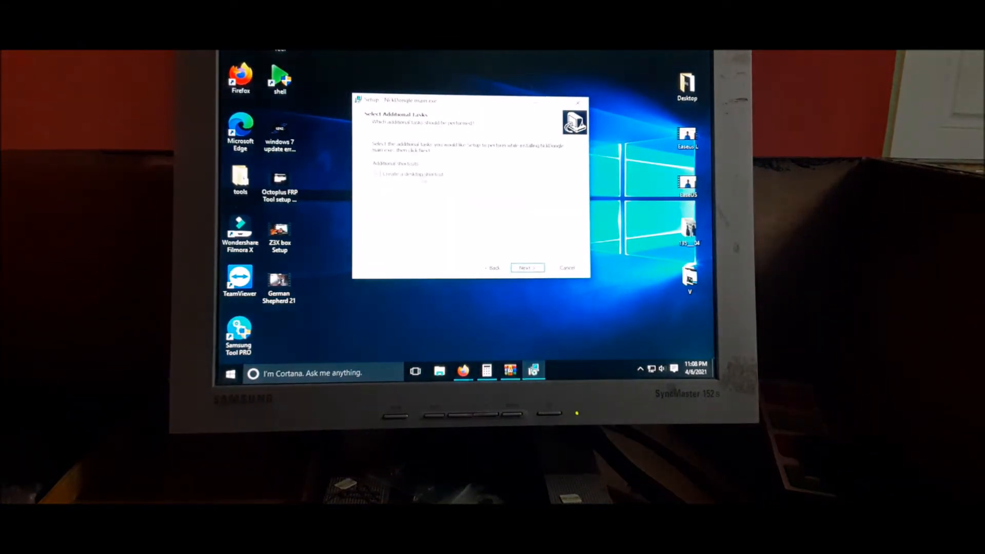
- Skip the additional tasks step, let NckDongle main exe install, and finish the wizard
left_click(526, 268)
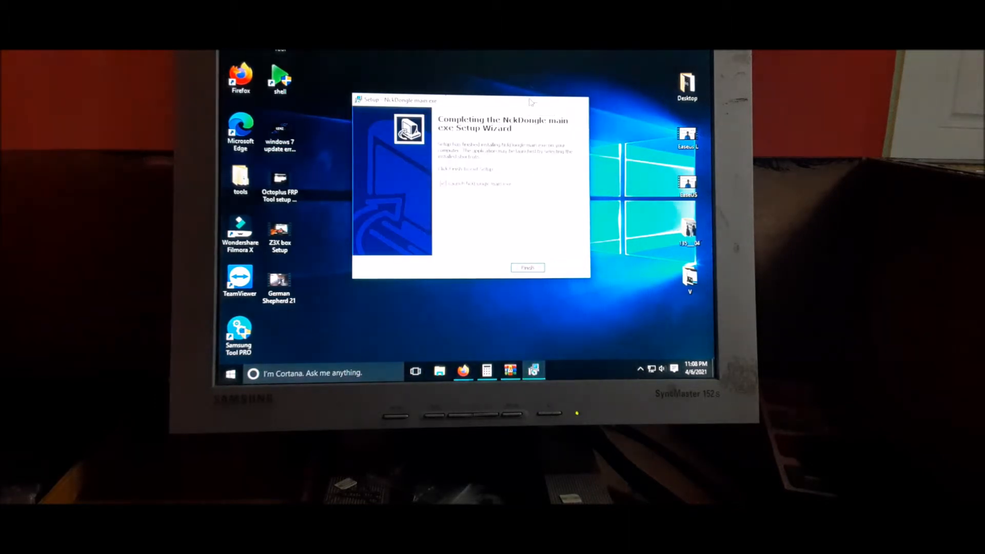
left_click(527, 266)
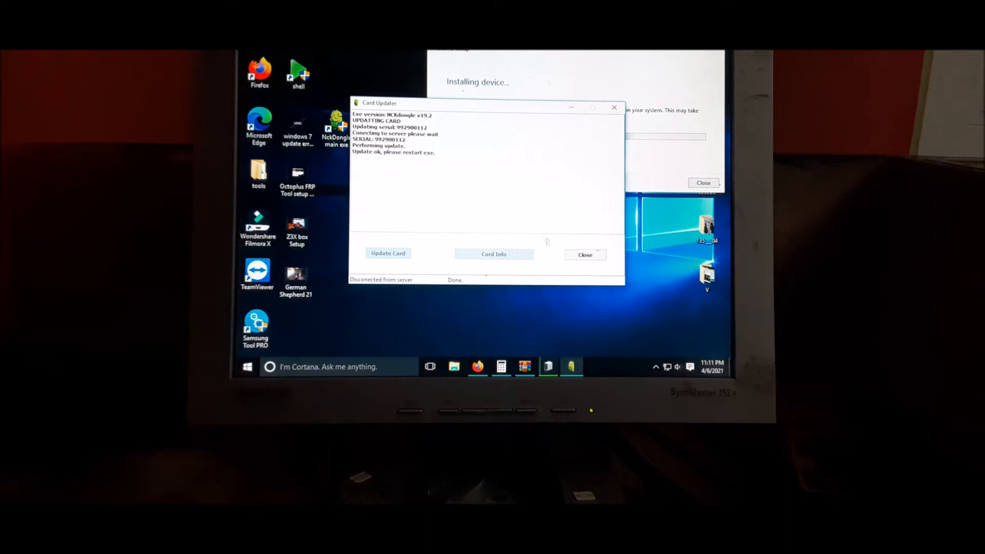
- Update the card until 'Update ok, please restart exe' appears, then close the Card Updater
left_click(584, 254)
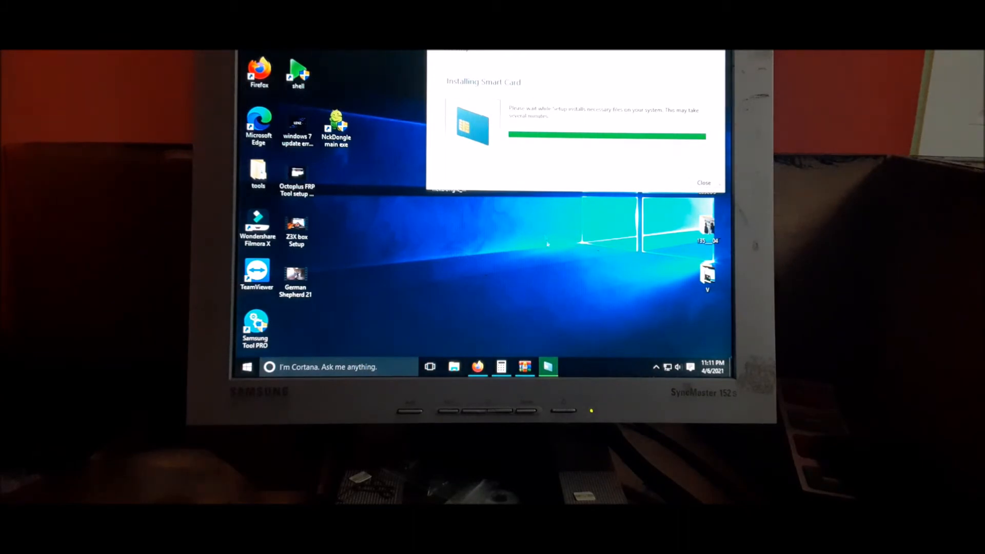
- Dismiss the Installing Smart Card notice and launch the NckDongle main exe desktop shortcut
left_click(704, 183)
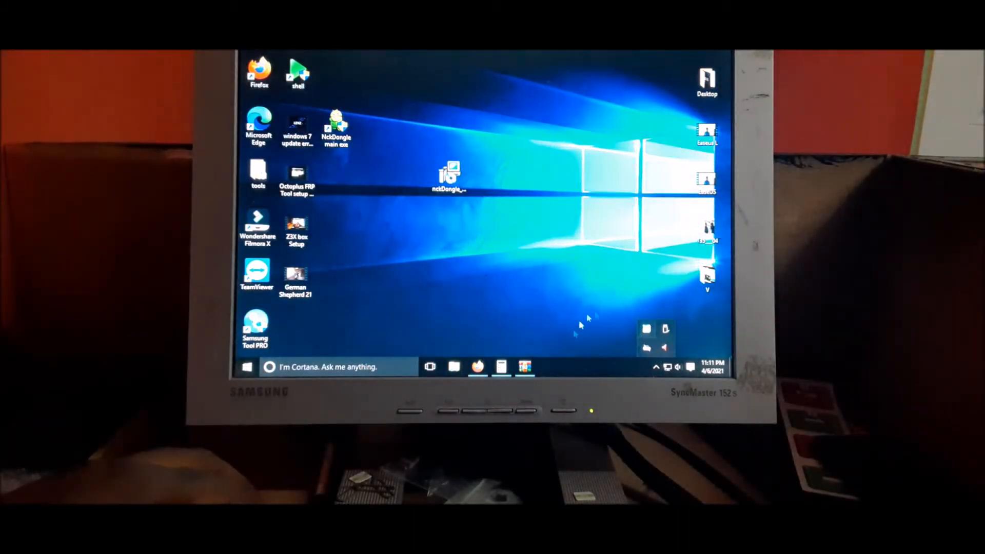
left_click(337, 126)
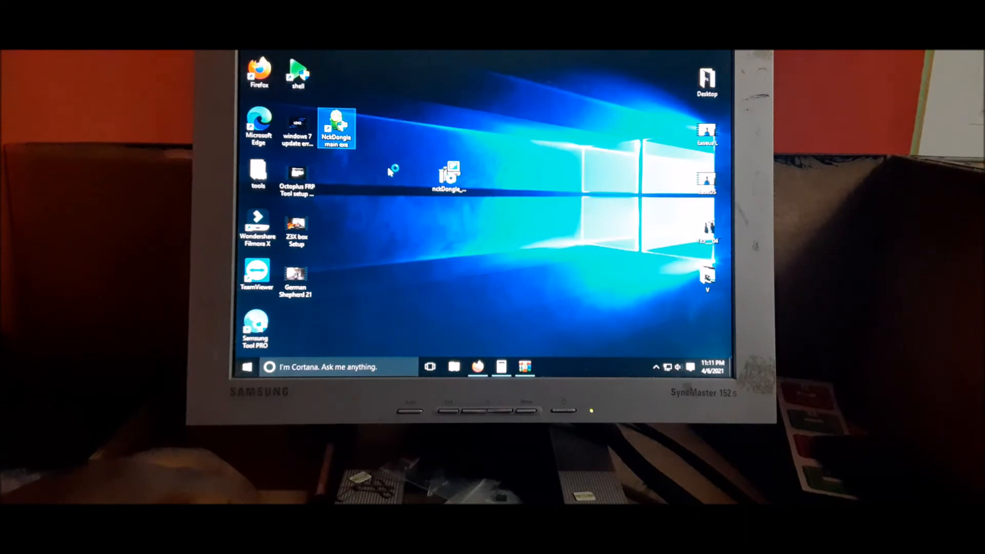
double_click(337, 125)
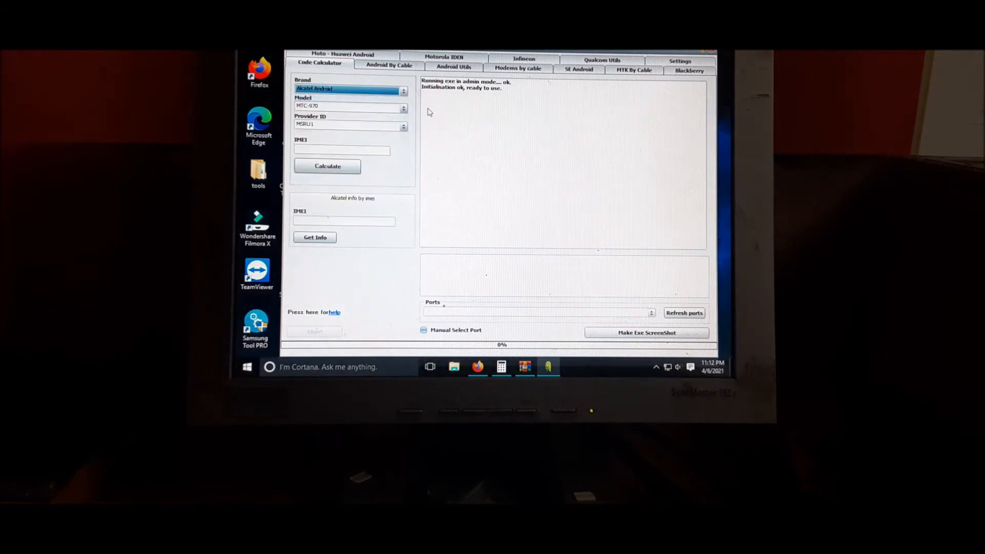
- Browse the Blackberry, Settings (card server list), Code Calculator, Android By Cable and Modems pages
left_click(389, 65)
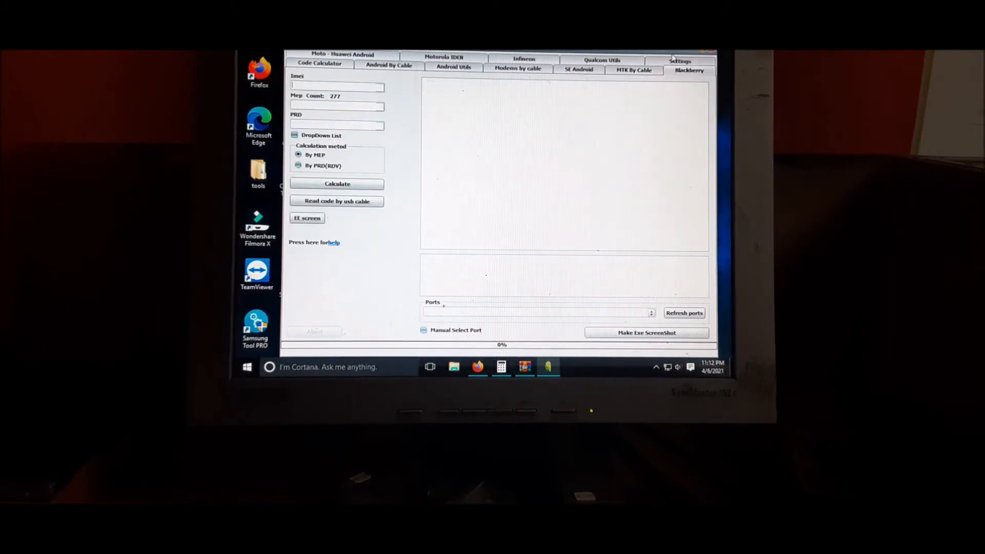
left_click(680, 71)
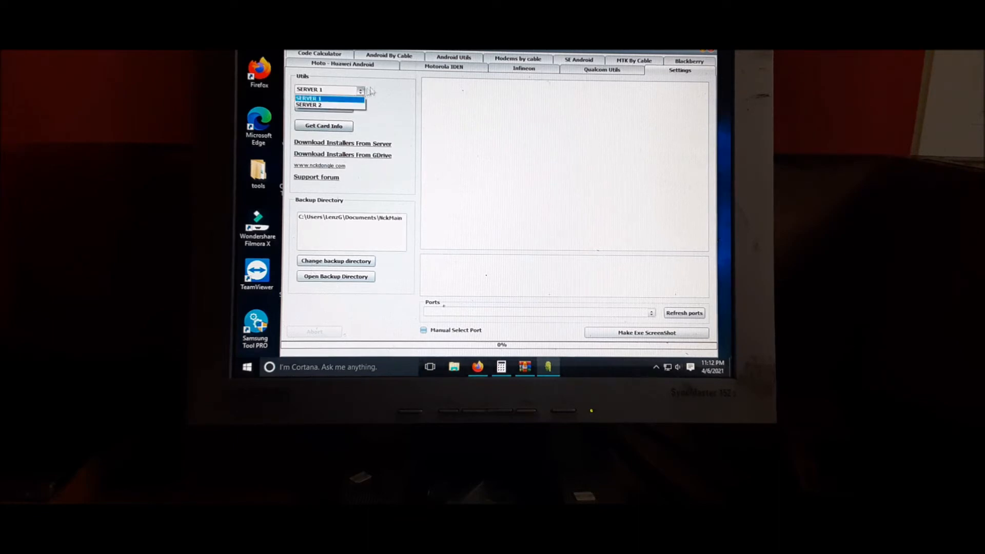
left_click(308, 98)
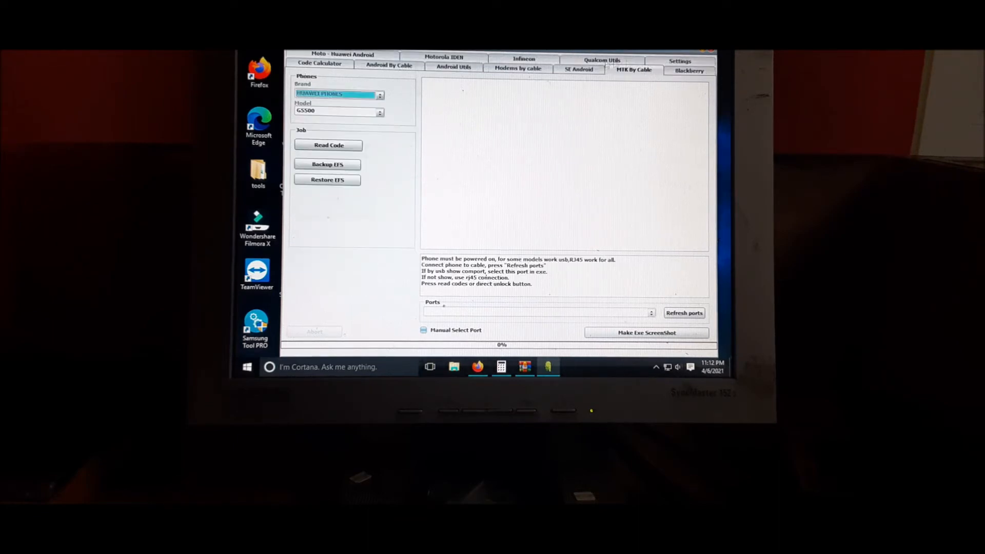
left_click(443, 57)
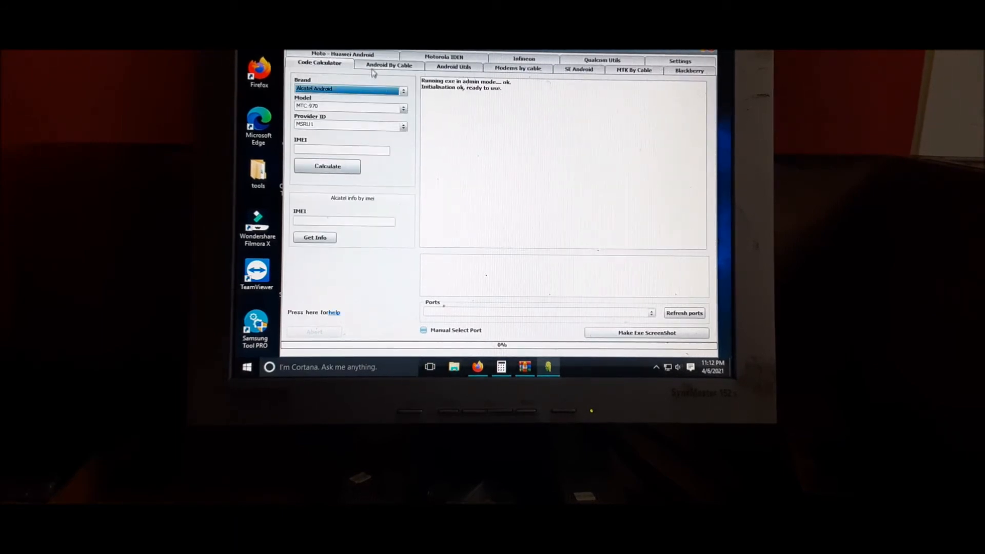
left_click(389, 64)
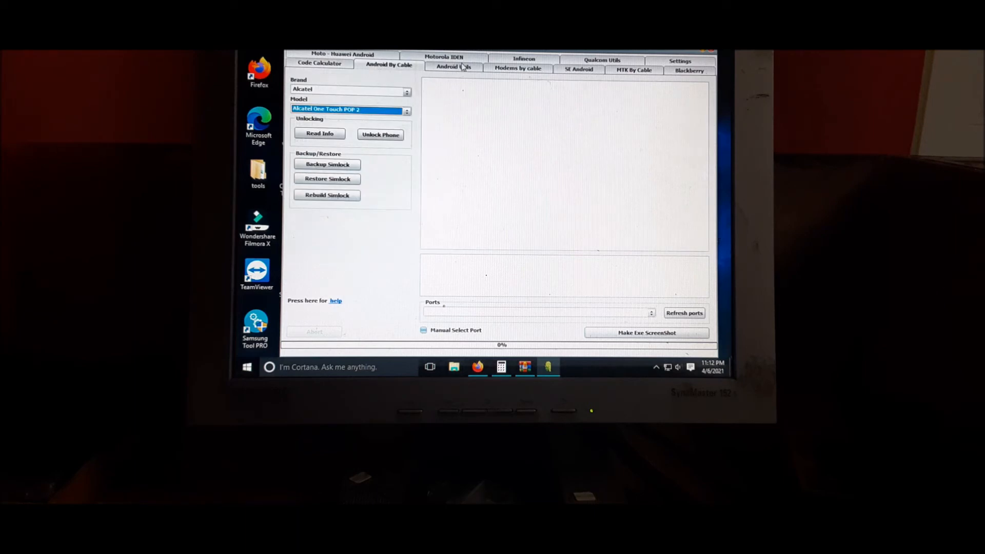
left_click(517, 67)
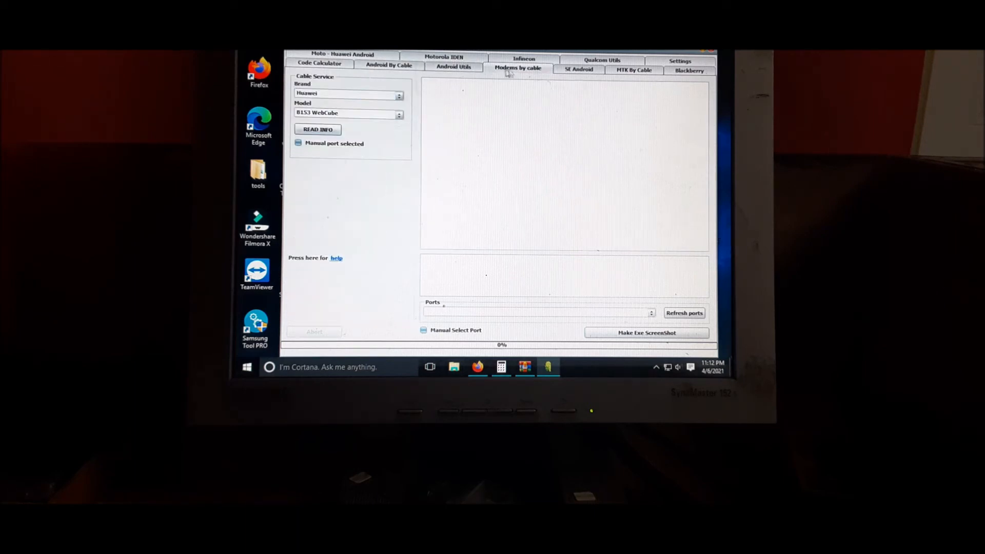
- Browse Moto - Huawei Android, Motorola IDEN, SE Android and Qualcom Utils, returning to Moto - Huawei
left_click(689, 70)
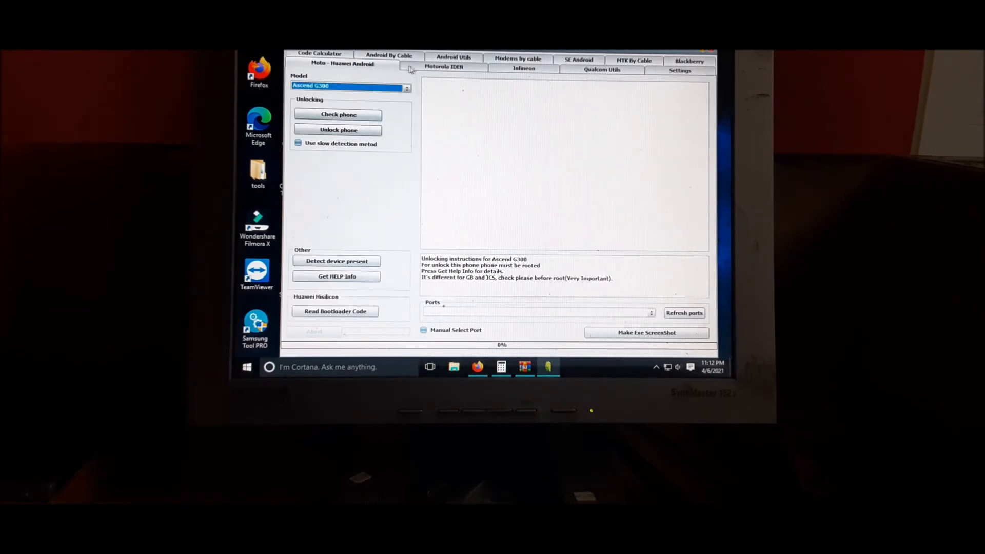
left_click(443, 66)
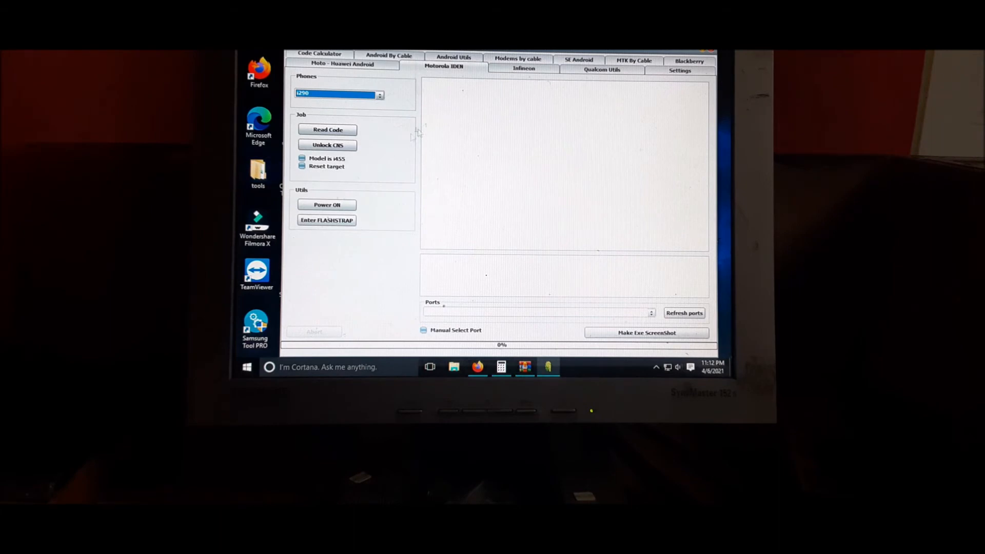
left_click(524, 67)
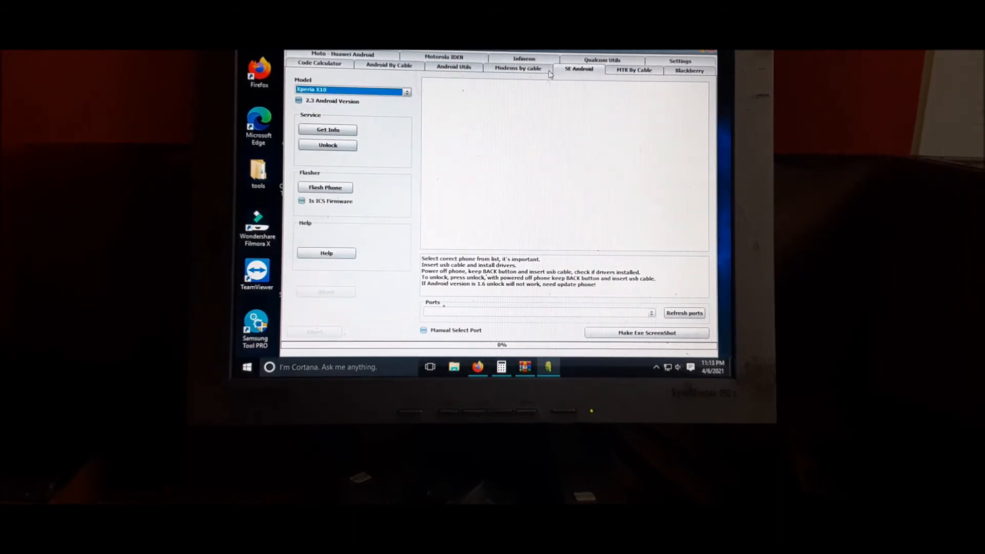
left_click(633, 69)
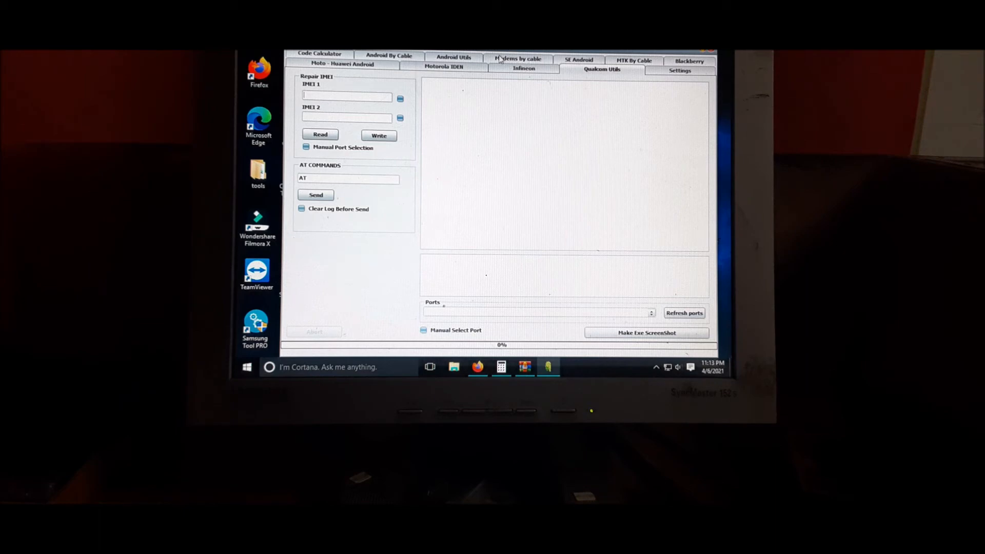
left_click(388, 55)
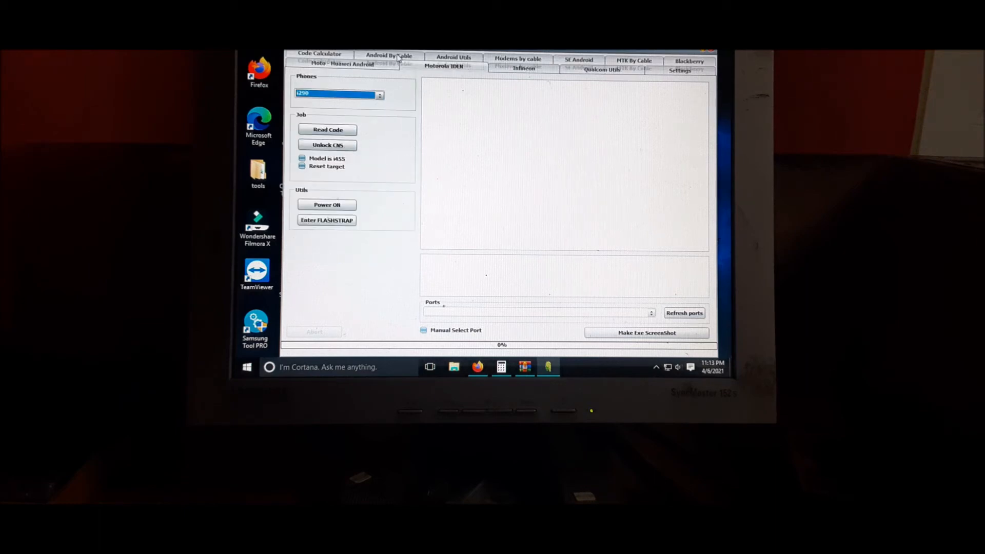
left_click(319, 54)
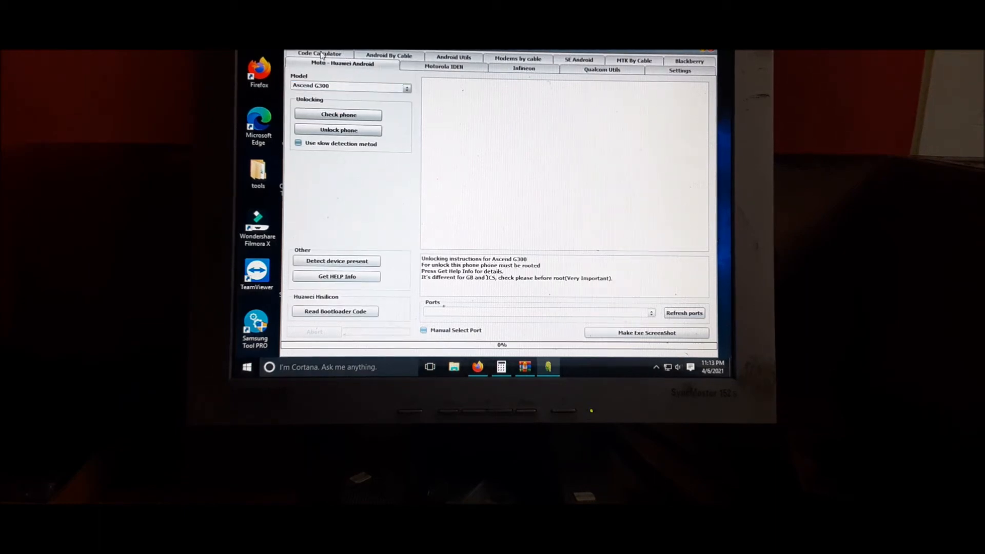
left_click(319, 62)
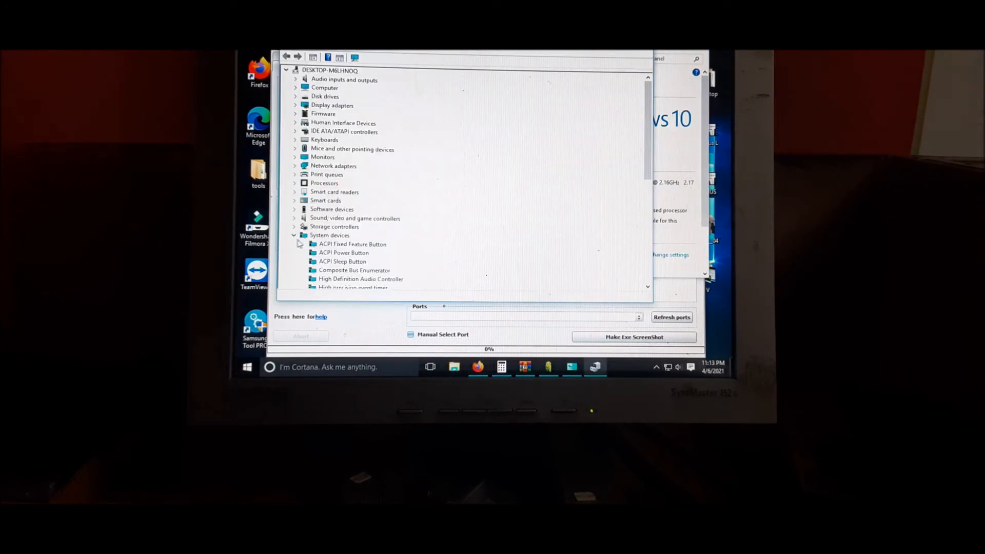
- Expand Smart cards and Smart card readers in Device Manager, then close it
left_click(294, 201)
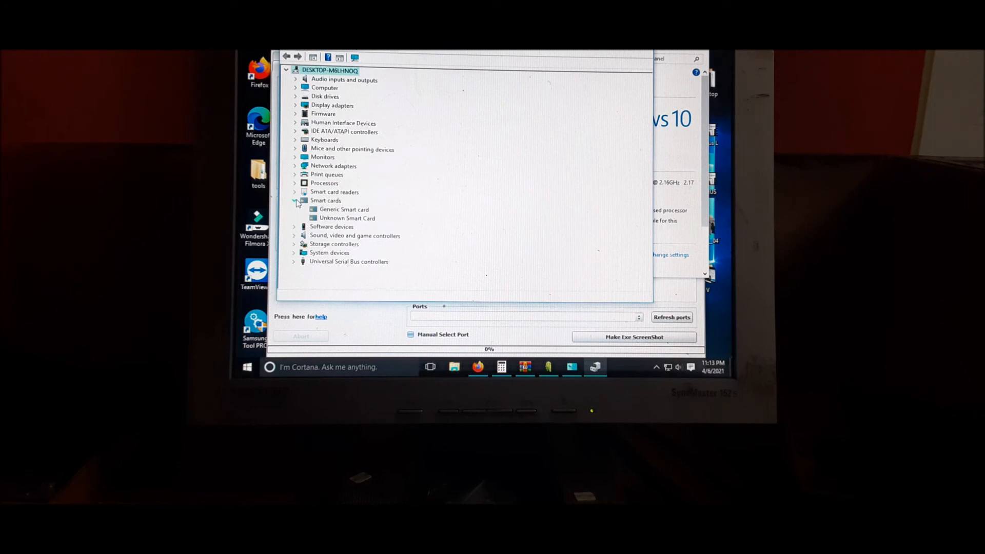
left_click(295, 192)
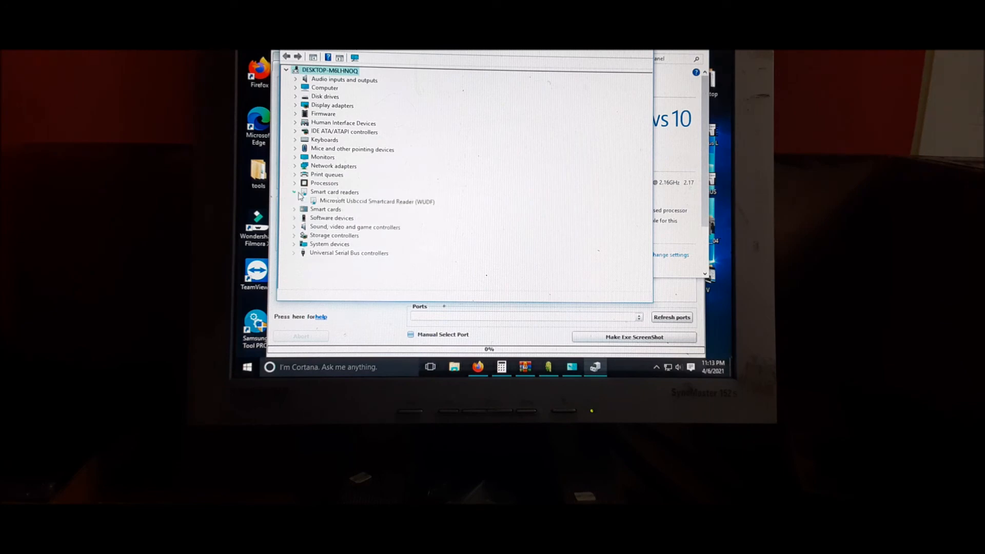
left_click(294, 192)
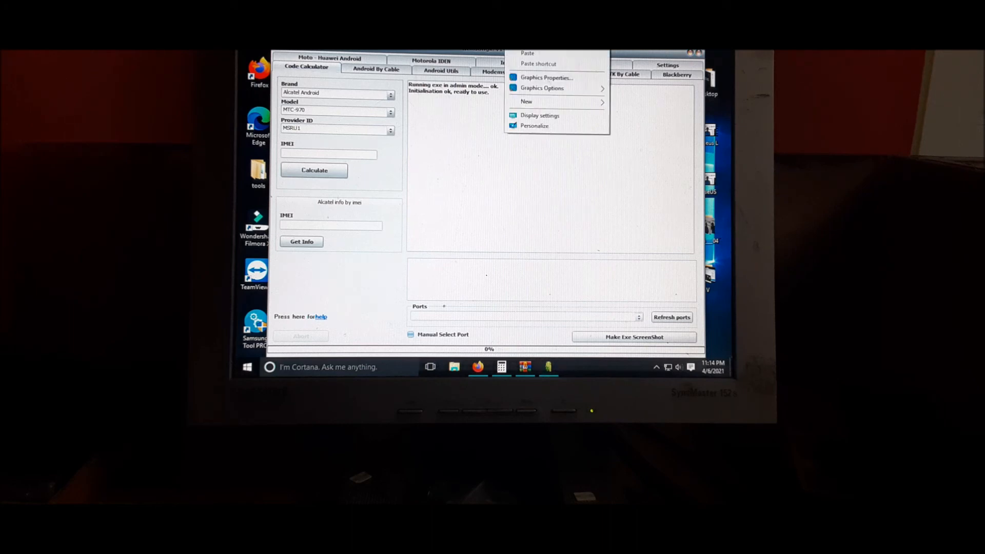
left_click(481, 251)
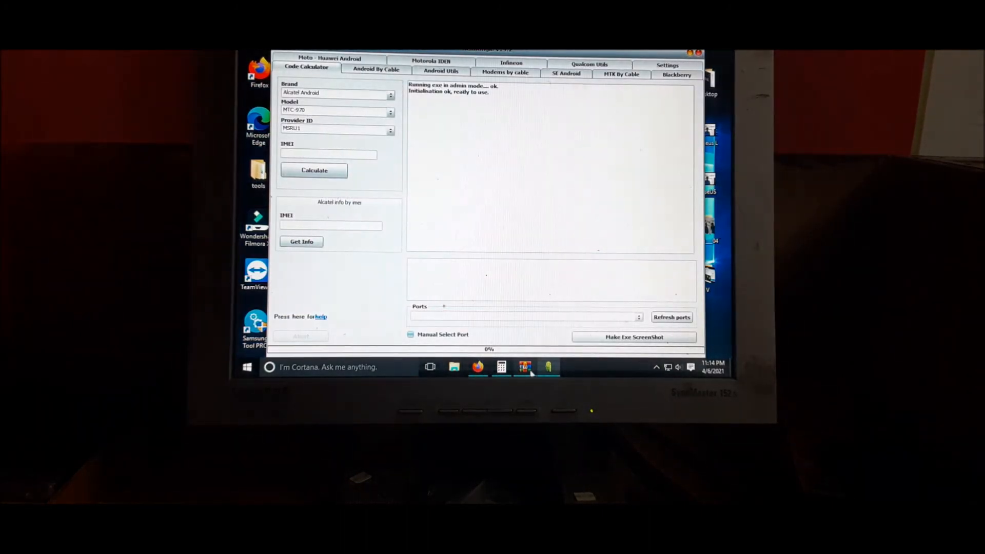
left_click(526, 366)
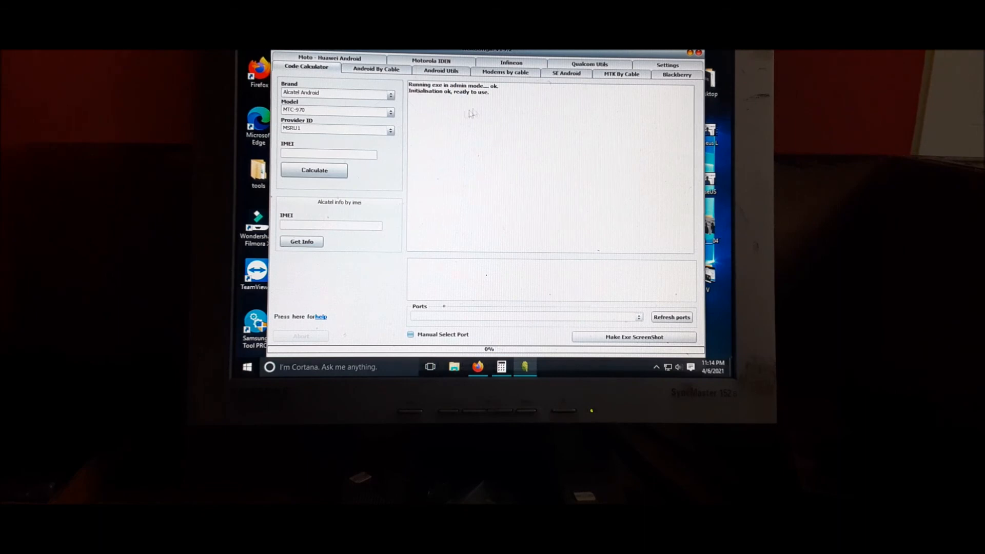
mouse_move(501, 142)
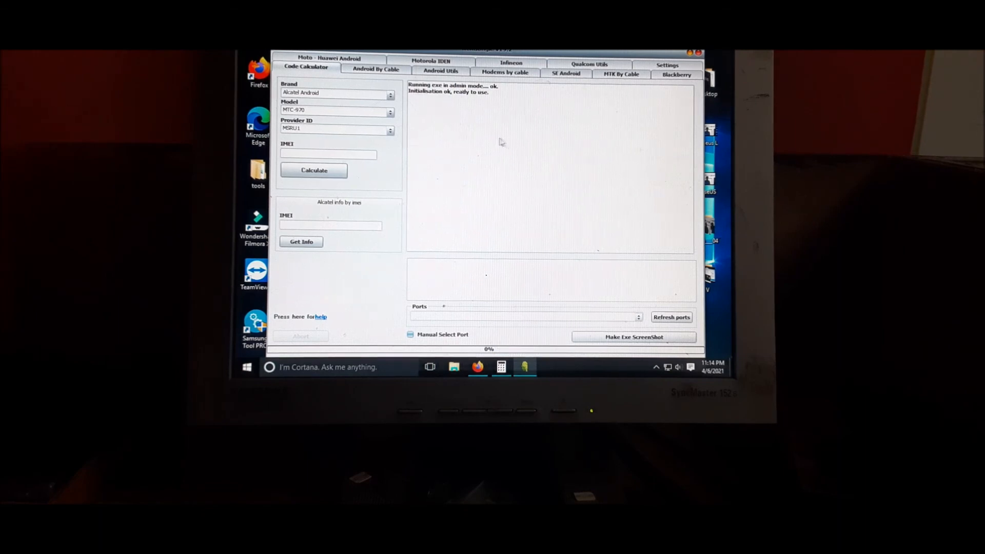